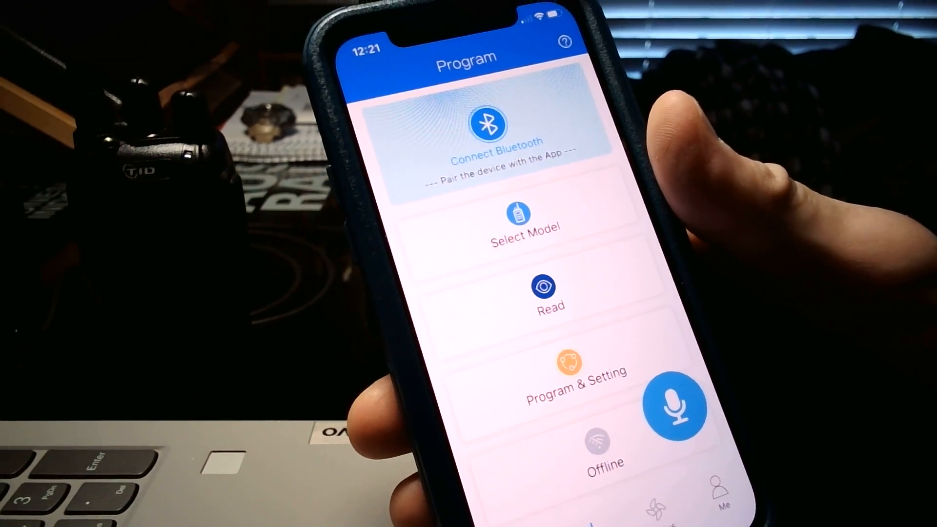
# Step: Start Bluetooth pairing with the radio from the Program screen
pyautogui.click(489, 129)
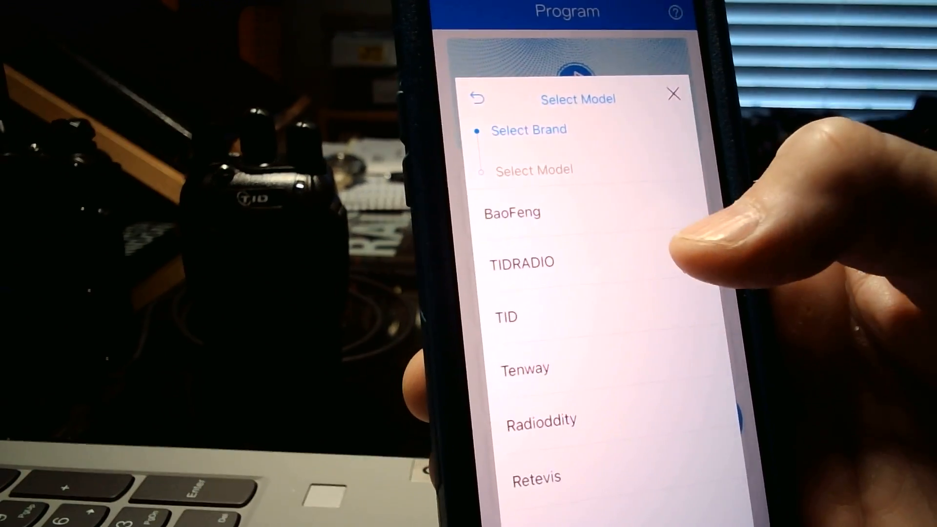
# Step: Choose TIDRADIO as the brand and TD-777s as the model
pyautogui.click(522, 263)
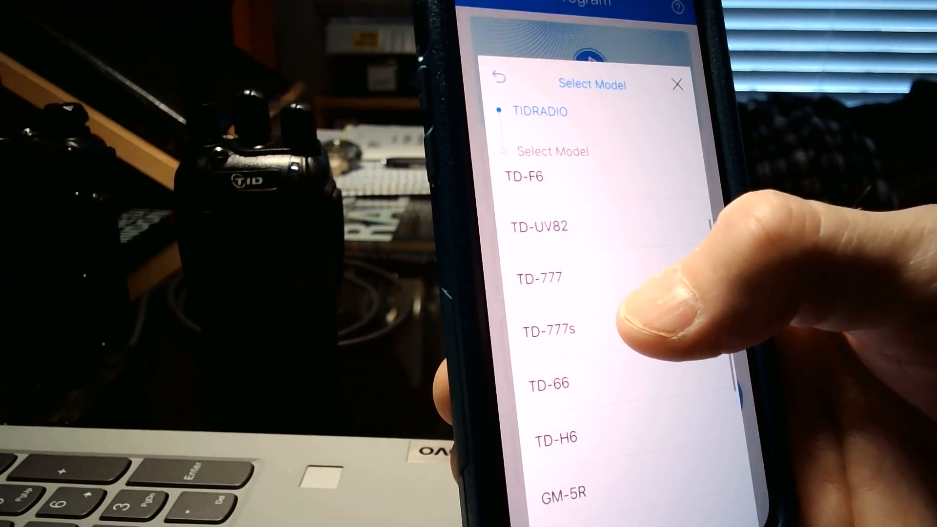
pyautogui.click(545, 330)
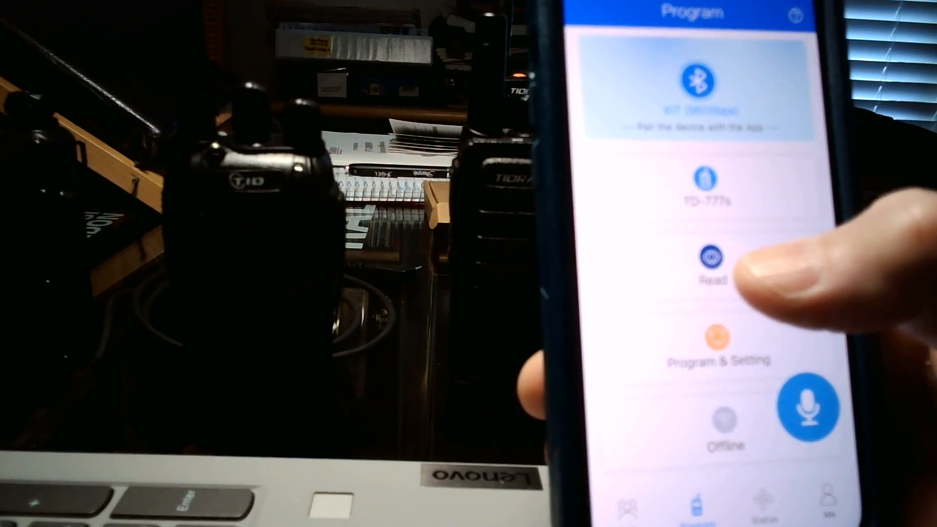
# Step: Read the TD-777s channel data from the radio into the app
pyautogui.click(712, 257)
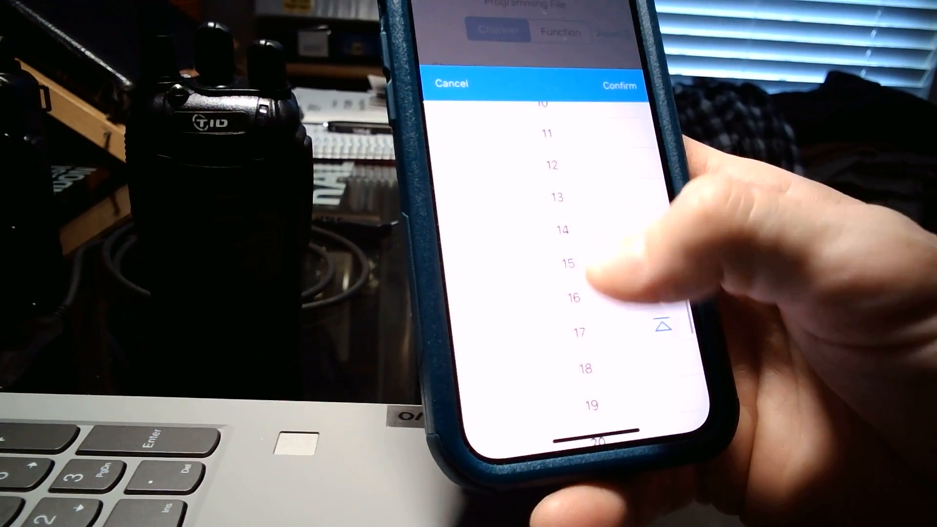
# Step: Pick channel 6 from the number picker to show its 462.687 frequencies
pyautogui.scroll(-3)
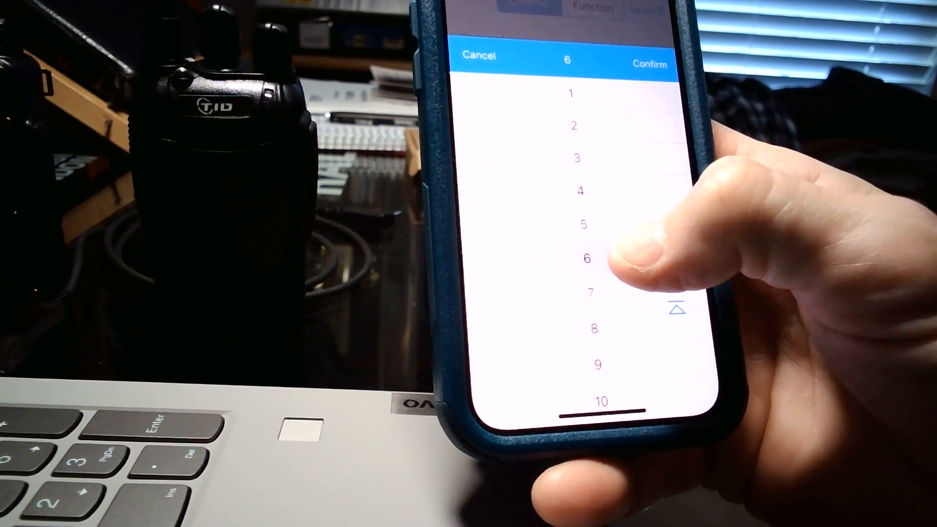
pyautogui.click(646, 65)
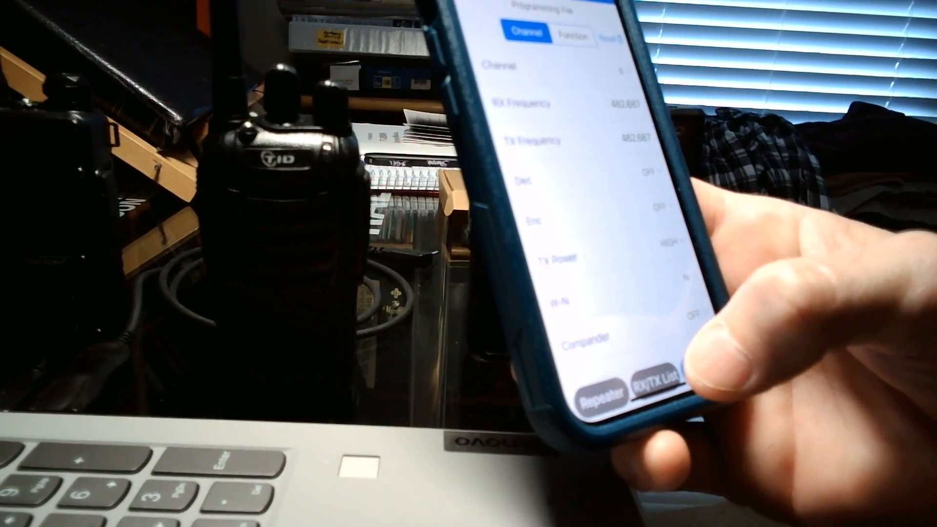
# Step: Confirm the channel settings with the button at the bottom of the Channel tab
pyautogui.click(664, 399)
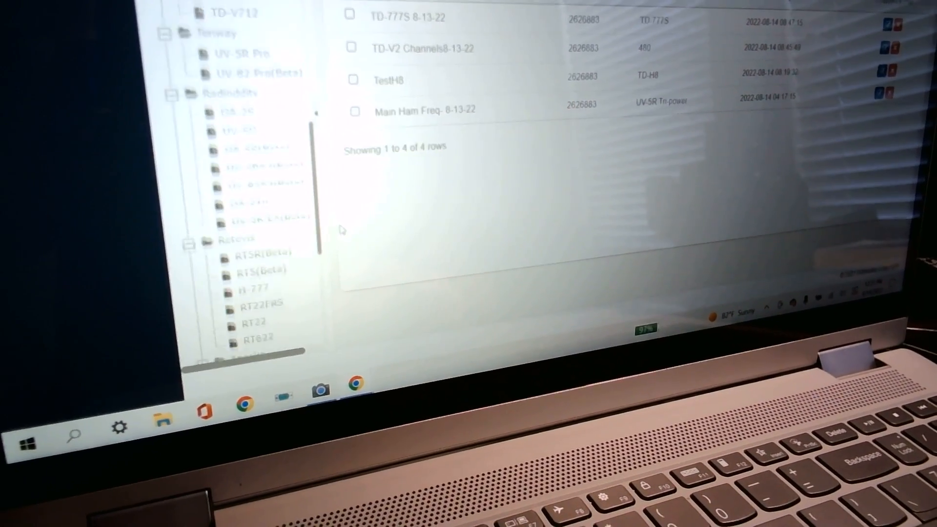
# Step: Scroll the Frequency Plan table showing TD-777S 8-13-22 among four saved plans
pyautogui.scroll(-3)
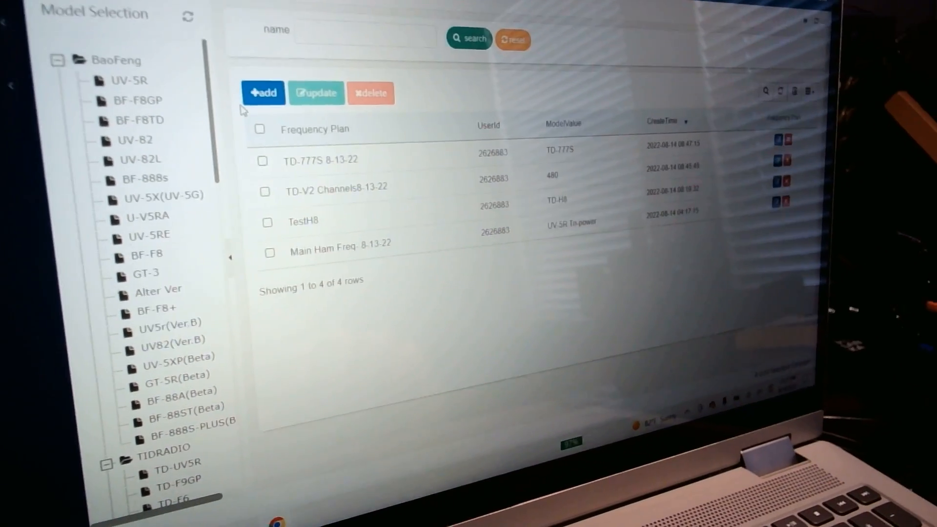
pyautogui.scroll(-3)
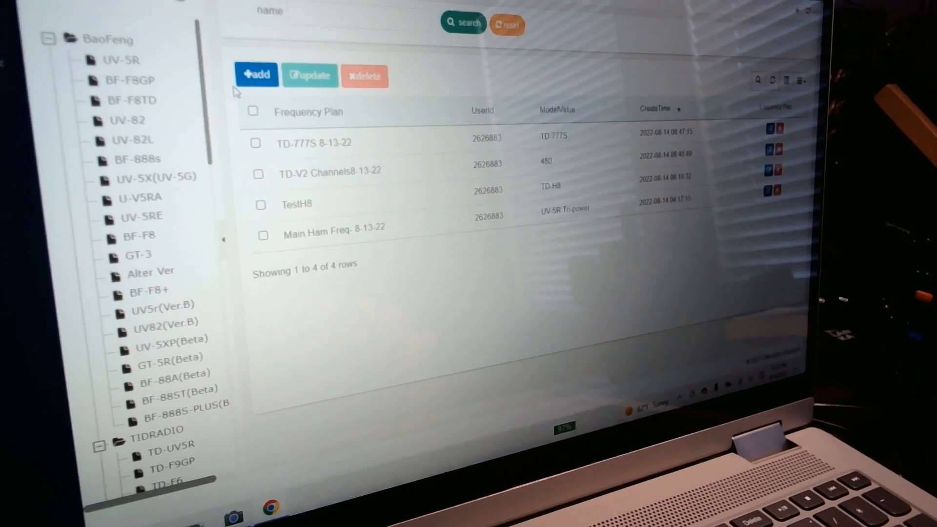